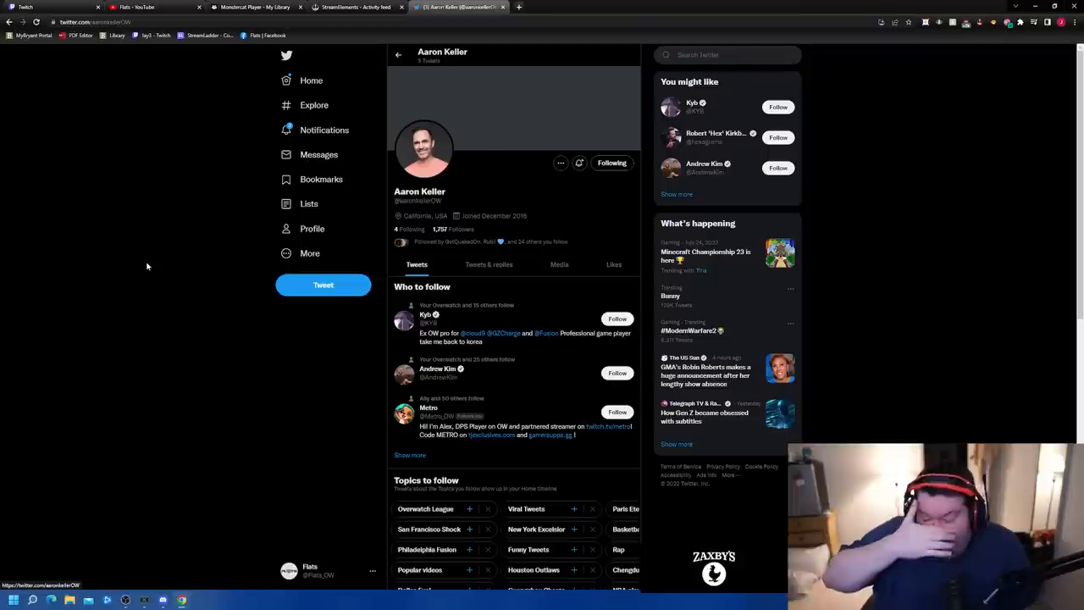
{"action": "mouse_move", "coordinate": [135, 249]}
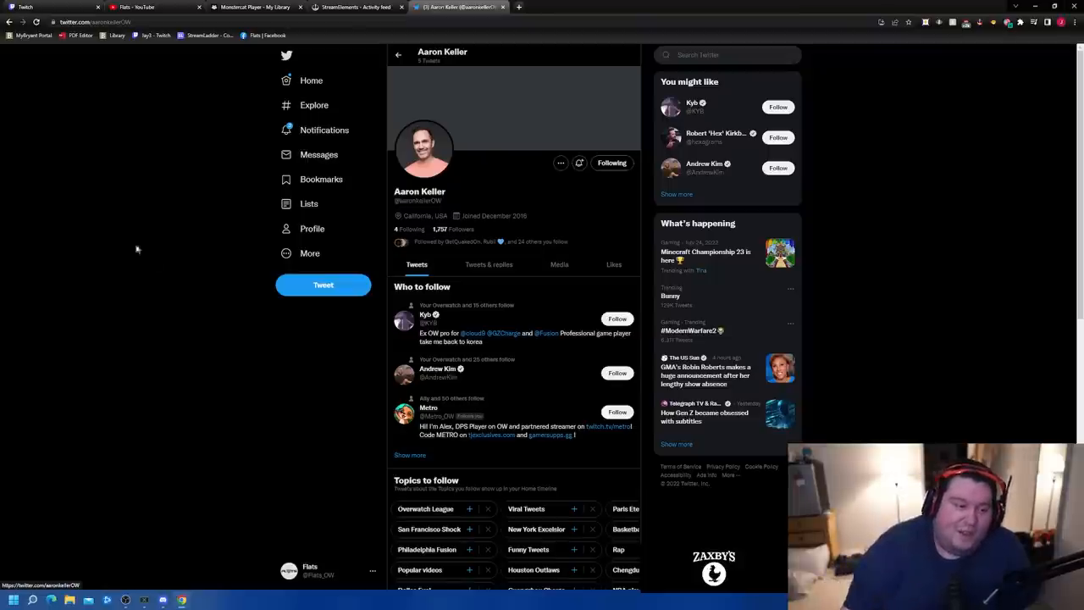
{"action": "left_click", "coordinate": [438, 229]}
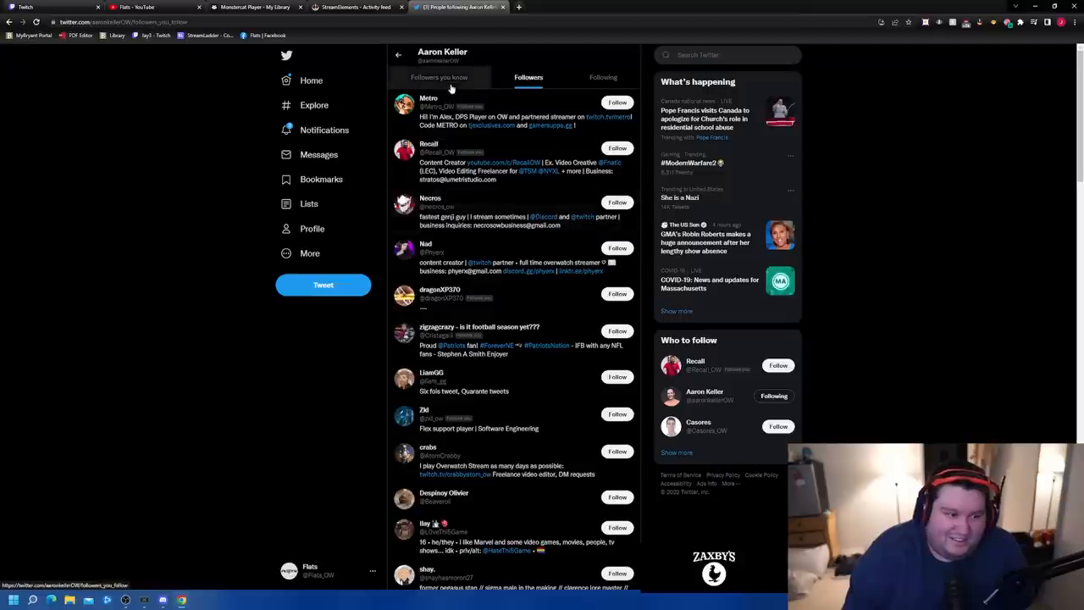
{"action": "left_click", "coordinate": [440, 77]}
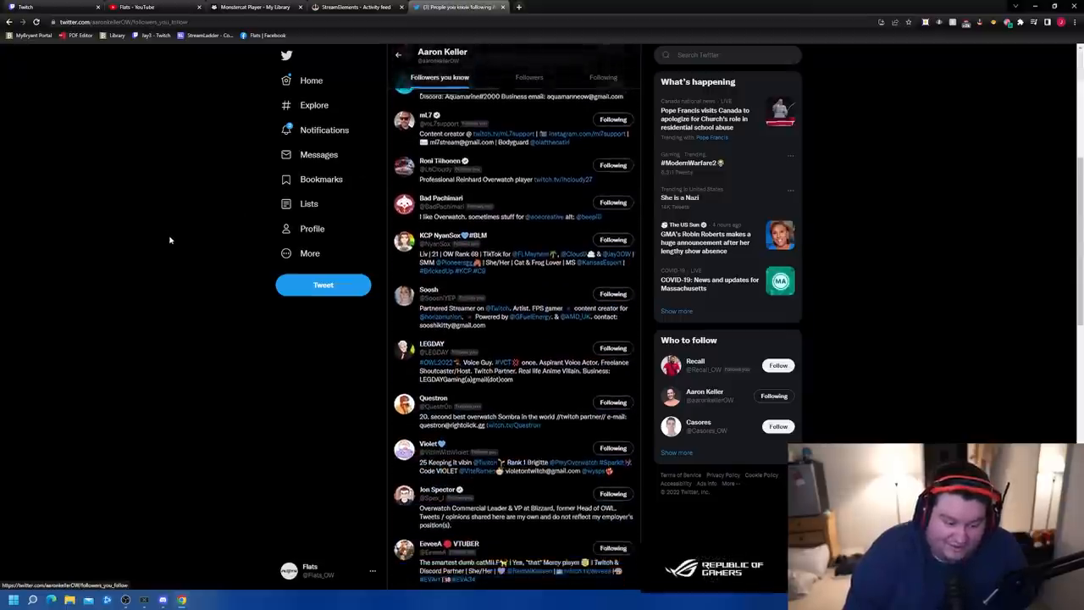
{"action": "scroll", "scroll_direction": "down", "scroll_amount": 3}
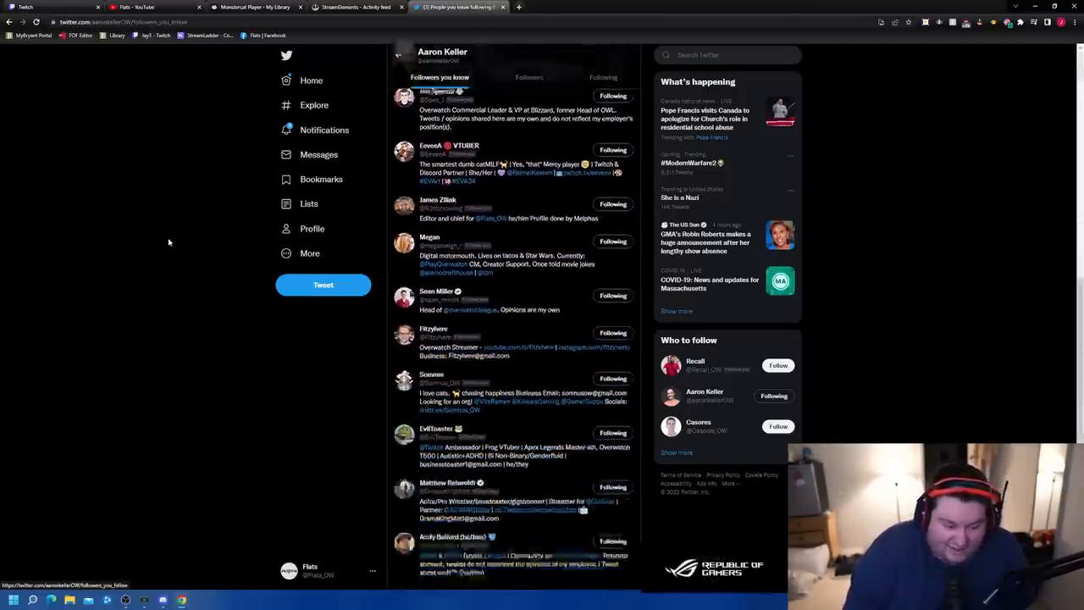
{"action": "scroll", "scroll_direction": "up", "scroll_amount": 3}
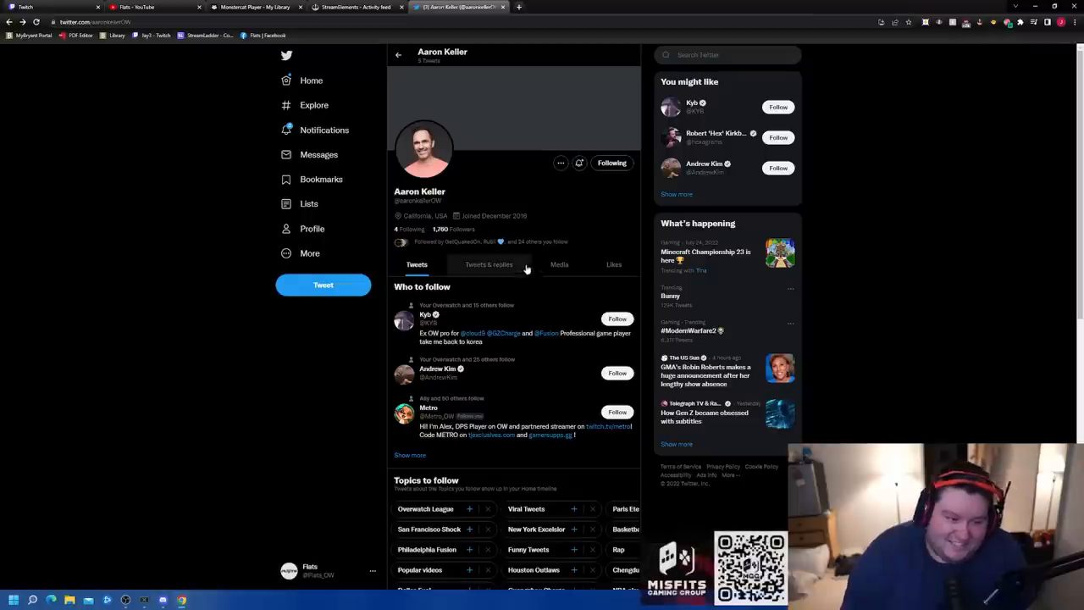
{"action": "left_click", "coordinate": [489, 264]}
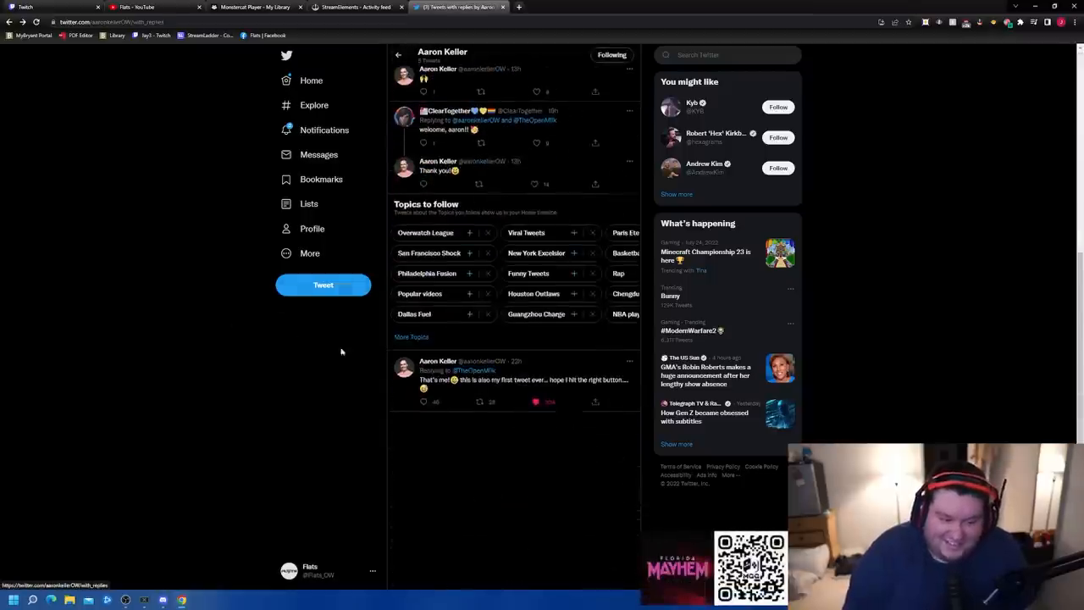
{"action": "left_click", "coordinate": [509, 379]}
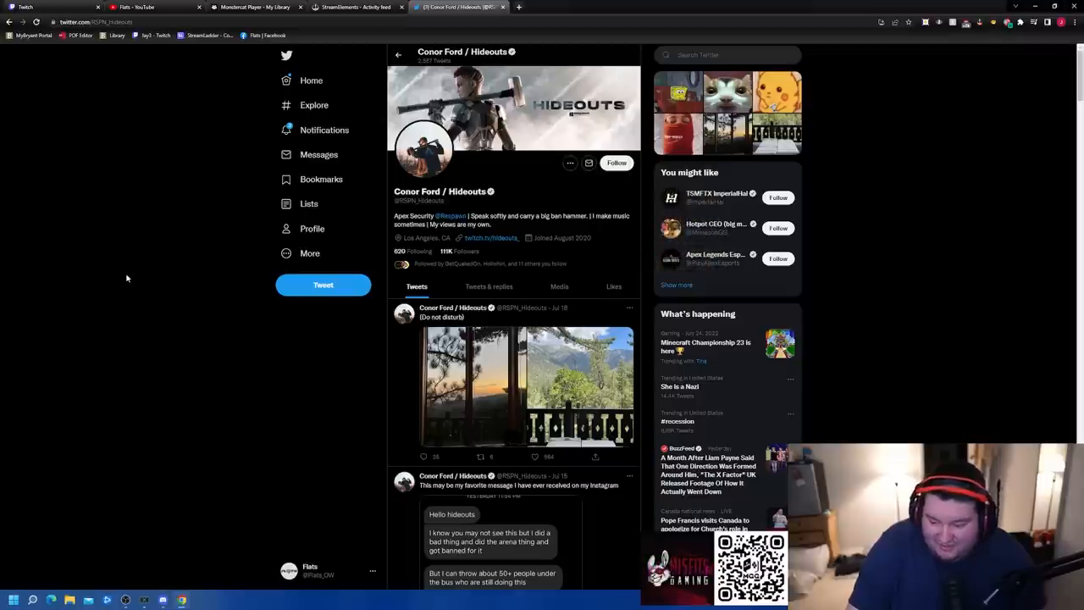
{"action": "mouse_move", "coordinate": [164, 273]}
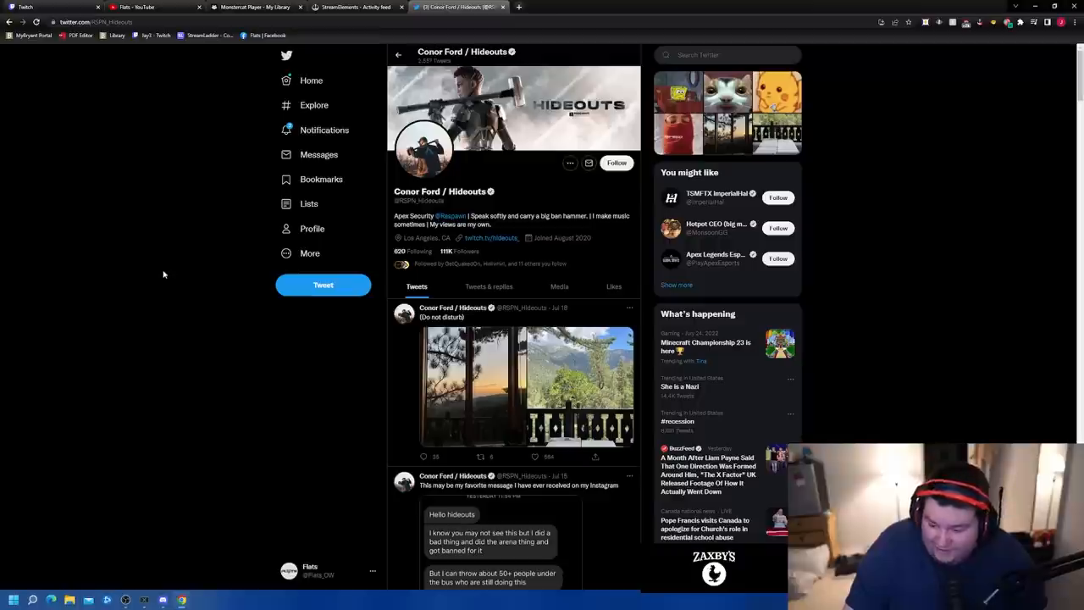
{"action": "mouse_move", "coordinate": [416, 238]}
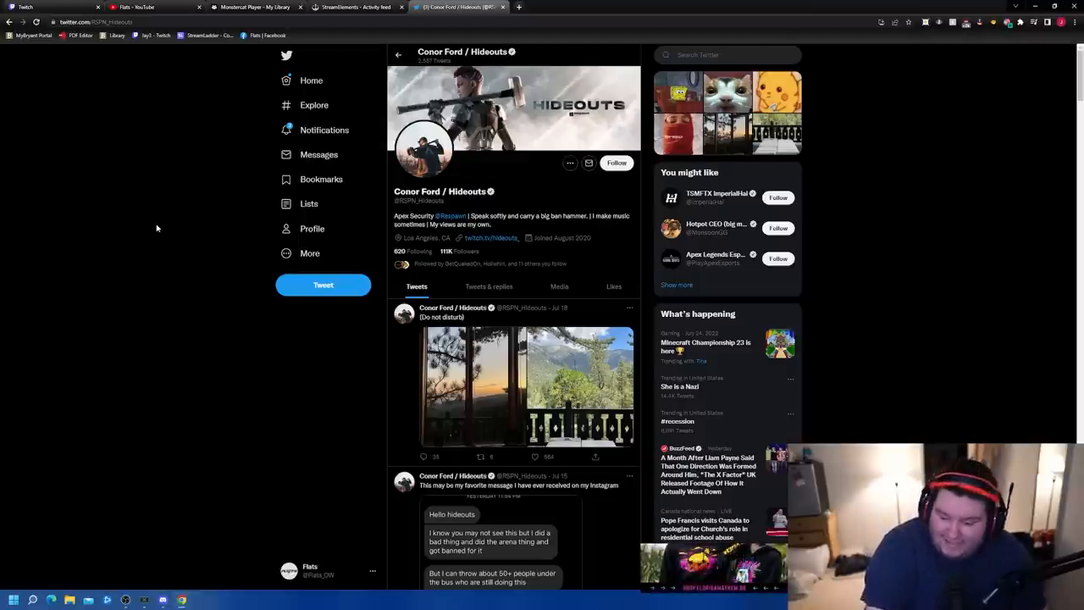
{"action": "mouse_move", "coordinate": [91, 215]}
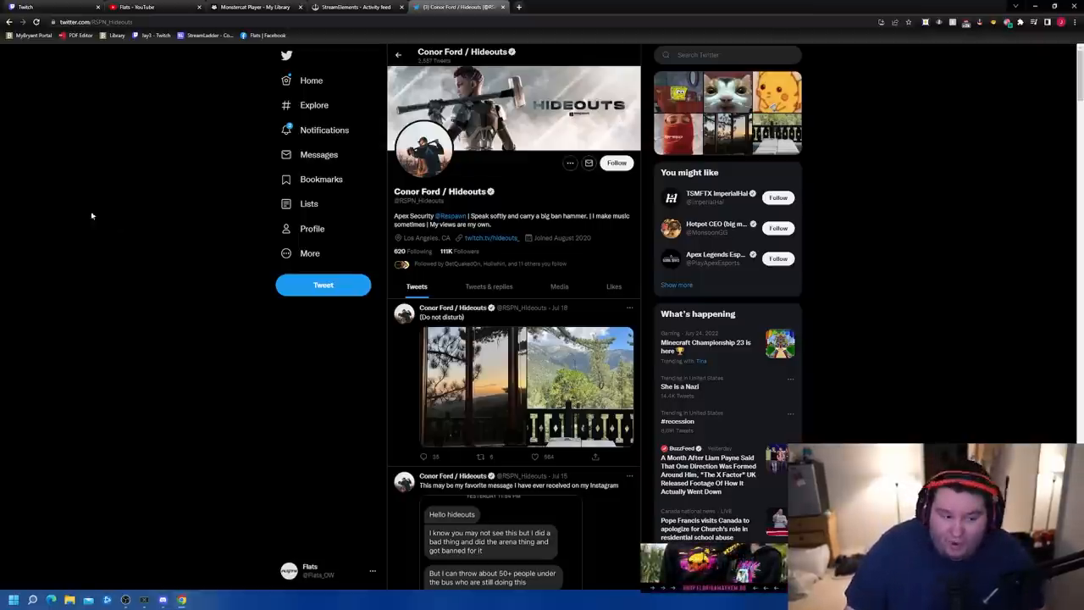
{"action": "scroll", "scroll_direction": "down", "scroll_amount": 3}
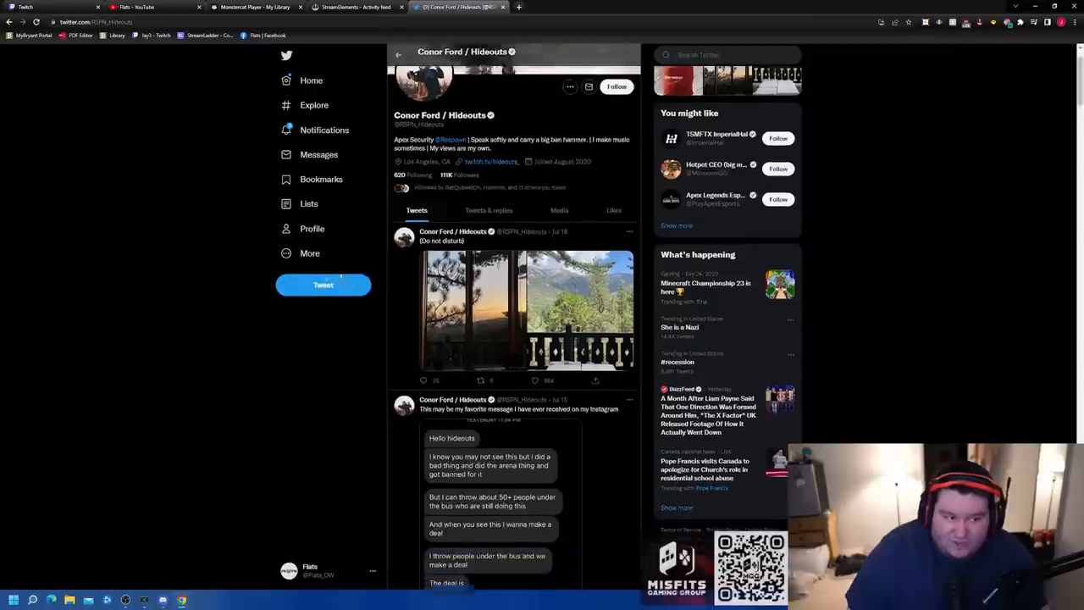
{"action": "scroll", "scroll_direction": "up", "scroll_amount": 3}
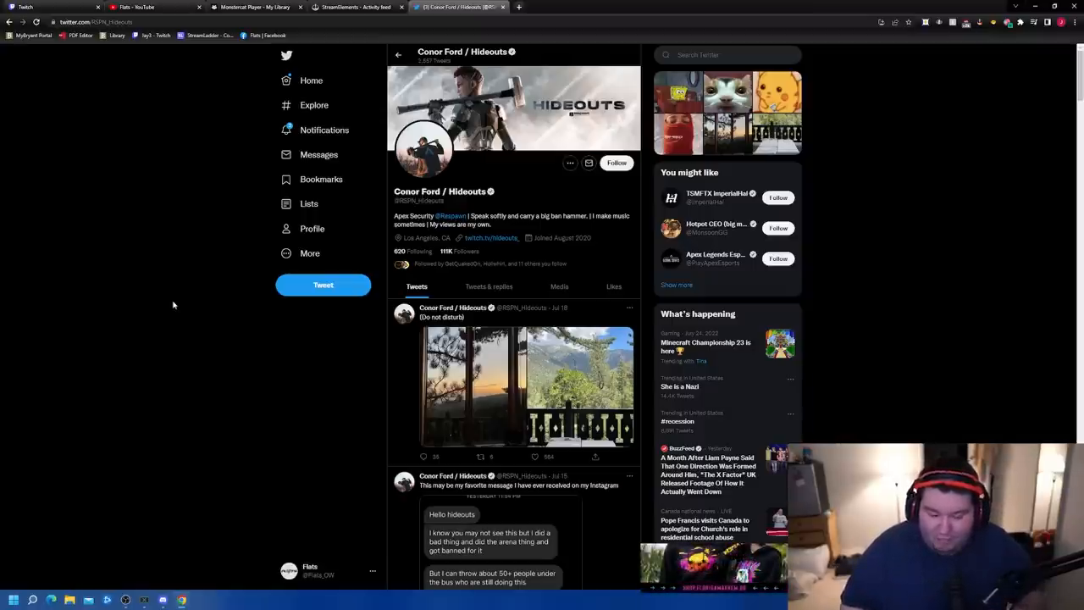
{"action": "mouse_move", "coordinate": [165, 265]}
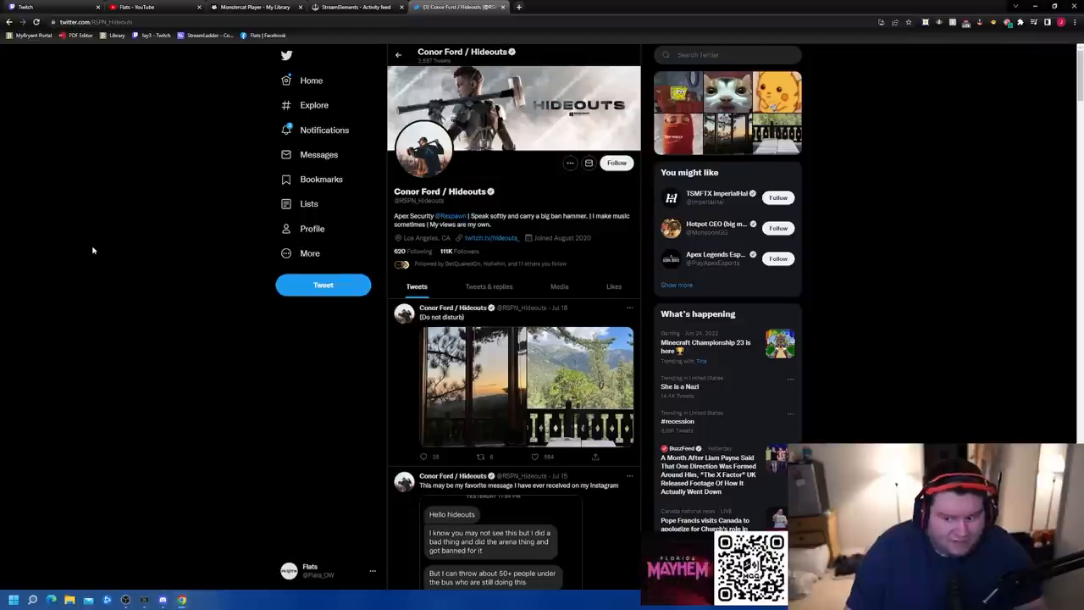
{"action": "mouse_move", "coordinate": [246, 269]}
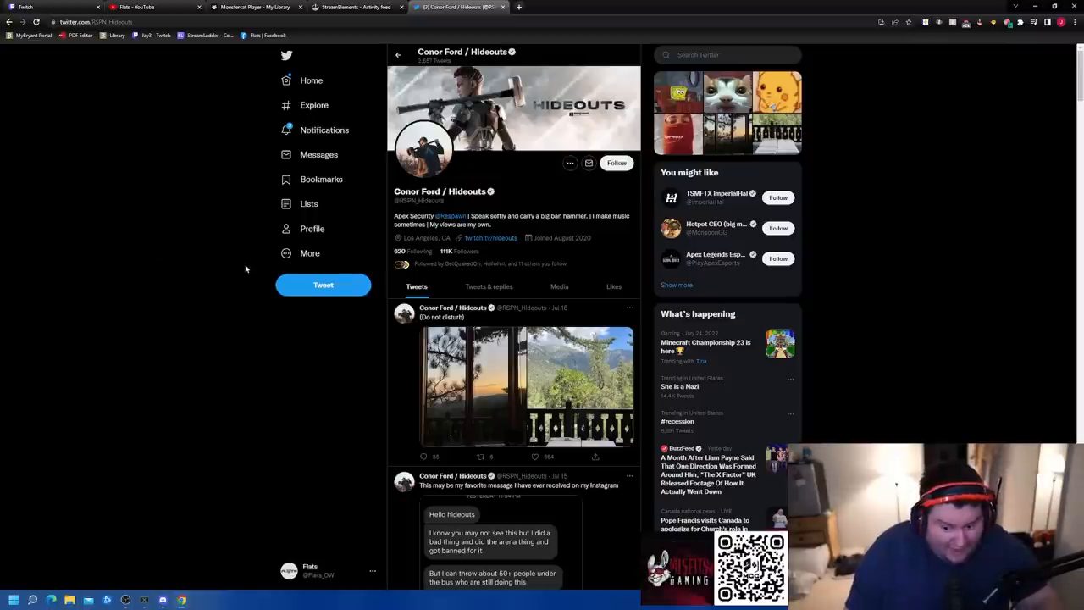
{"action": "mouse_move", "coordinate": [244, 266]}
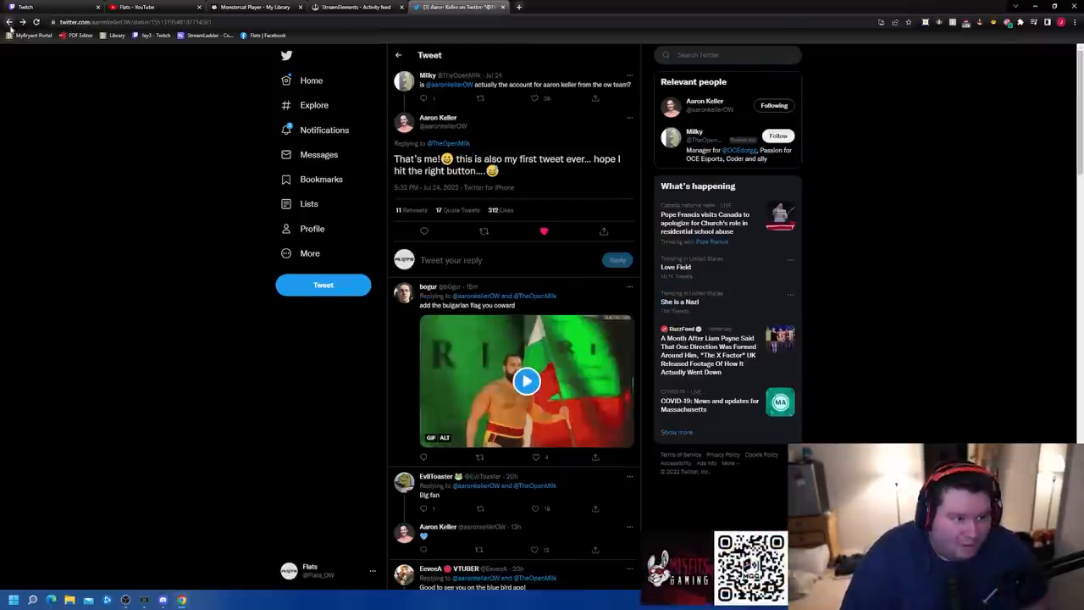
{"action": "left_click", "coordinate": [526, 380]}
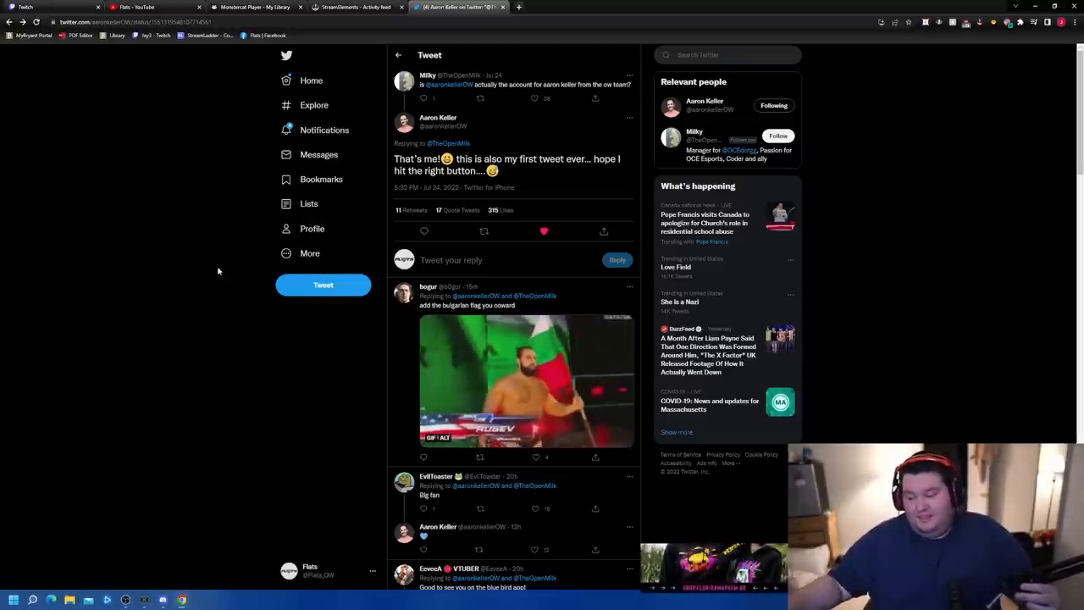
{"action": "mouse_move", "coordinate": [153, 263]}
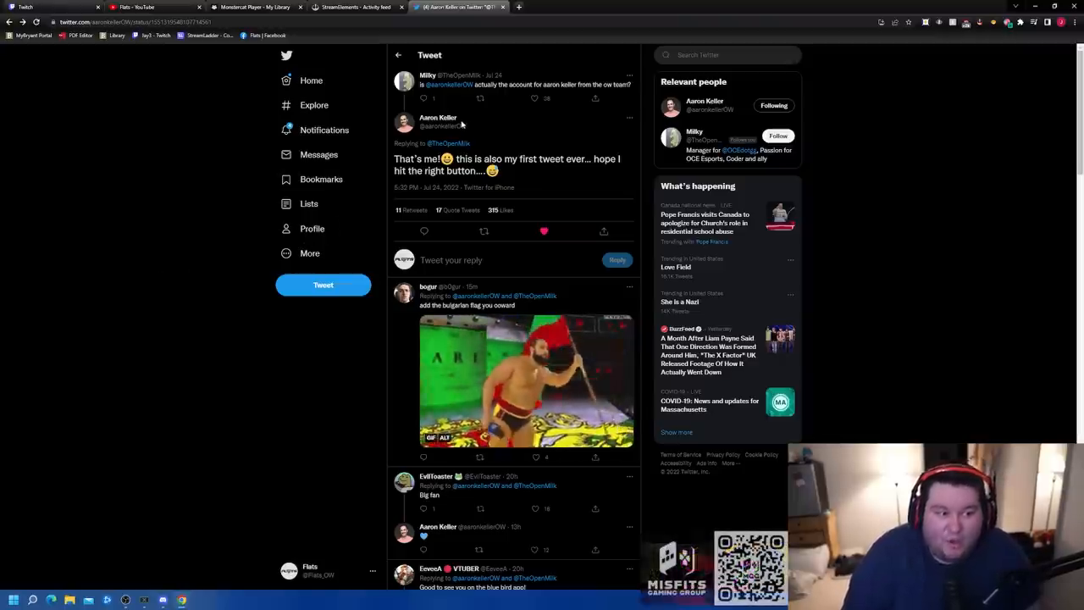
{"action": "mouse_move", "coordinate": [438, 121]}
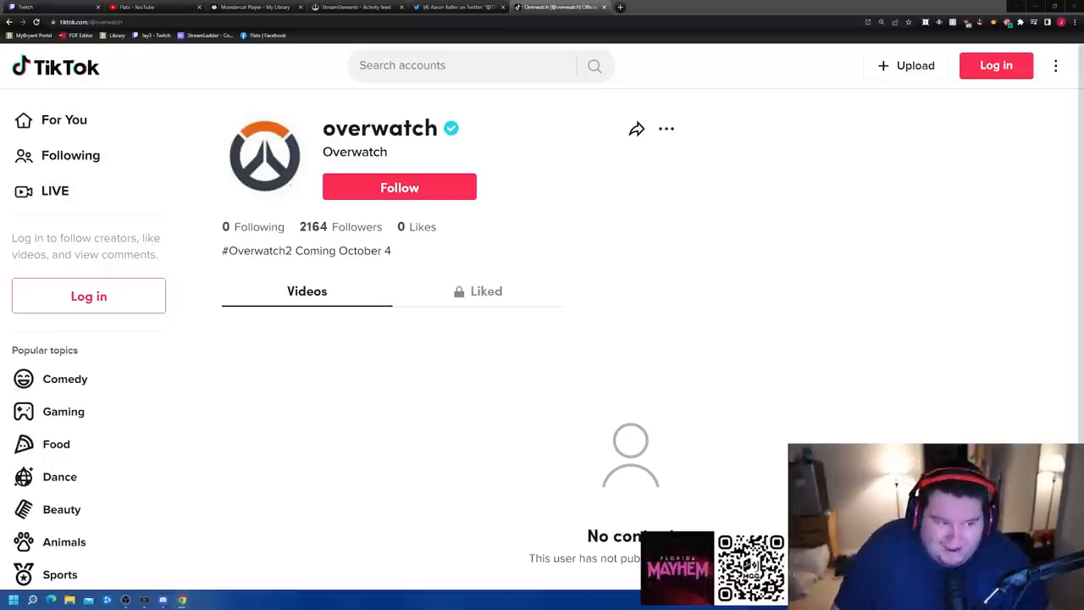
{"action": "mouse_move", "coordinate": [665, 317]}
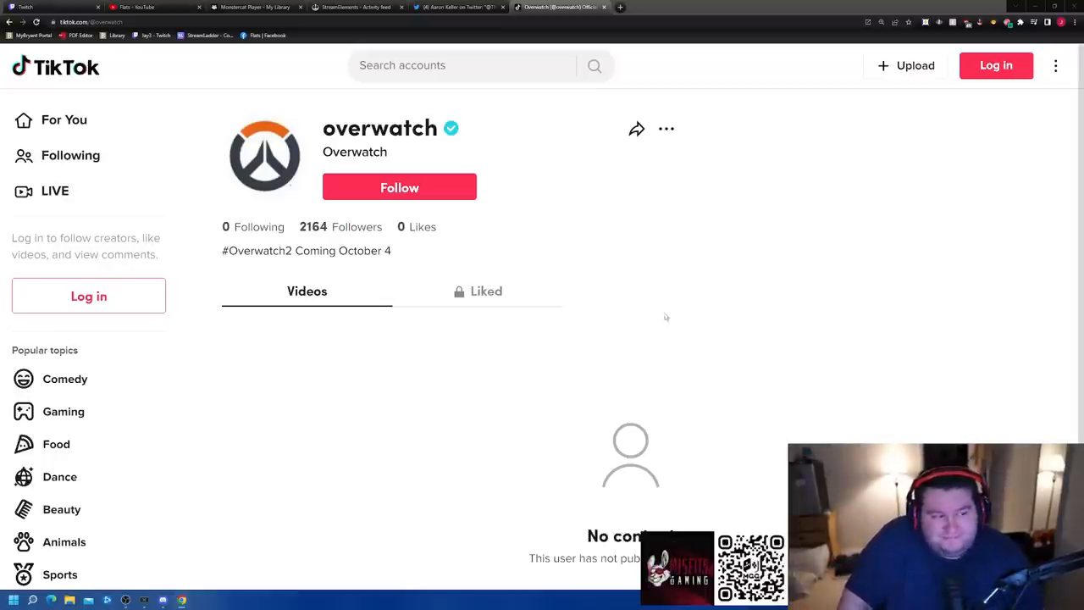
{"action": "mouse_move", "coordinate": [636, 255]}
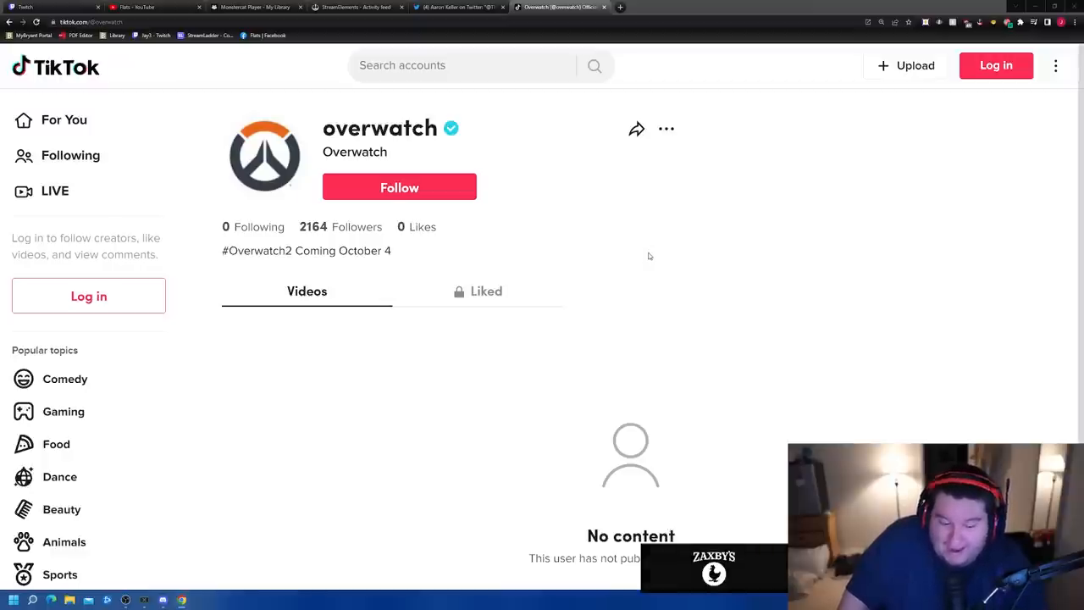
{"action": "mouse_move", "coordinate": [656, 259]}
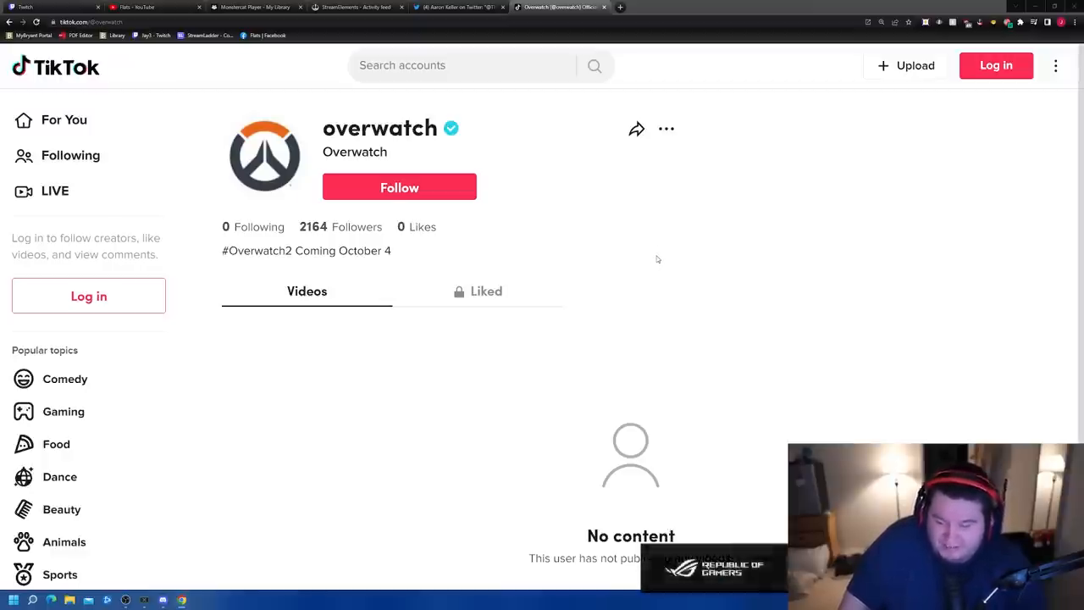
{"action": "mouse_move", "coordinate": [653, 272]}
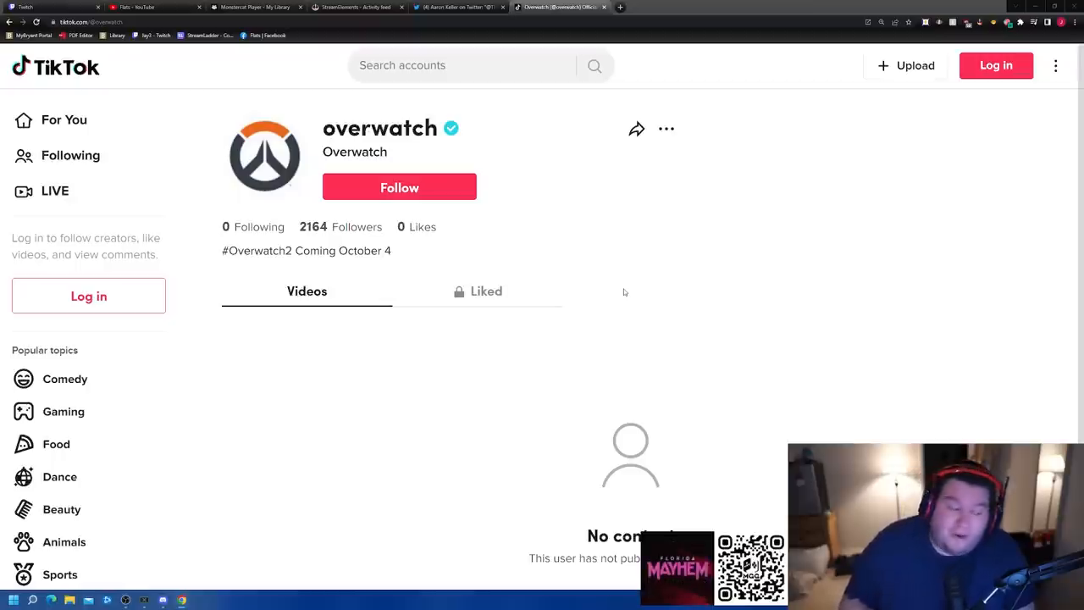
{"action": "mouse_move", "coordinate": [614, 250]}
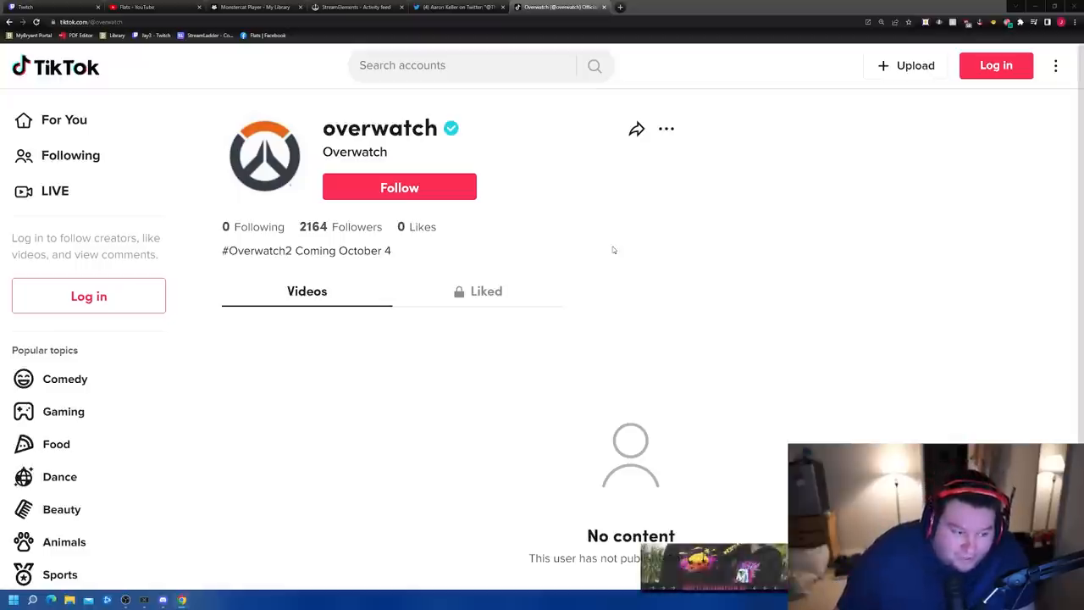
{"action": "mouse_move", "coordinate": [617, 247]}
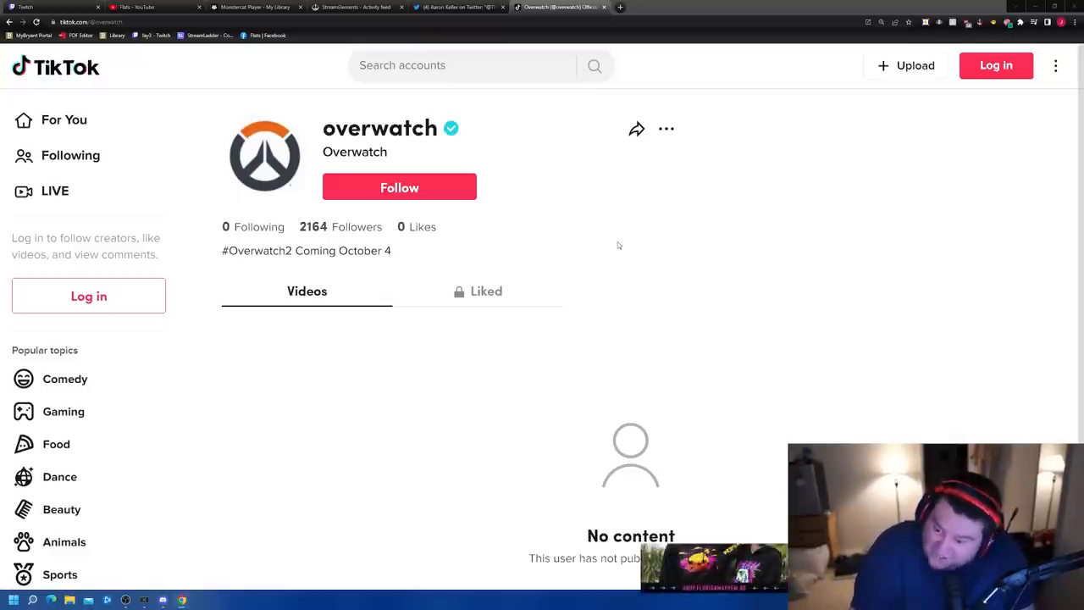
{"action": "mouse_move", "coordinate": [625, 241]}
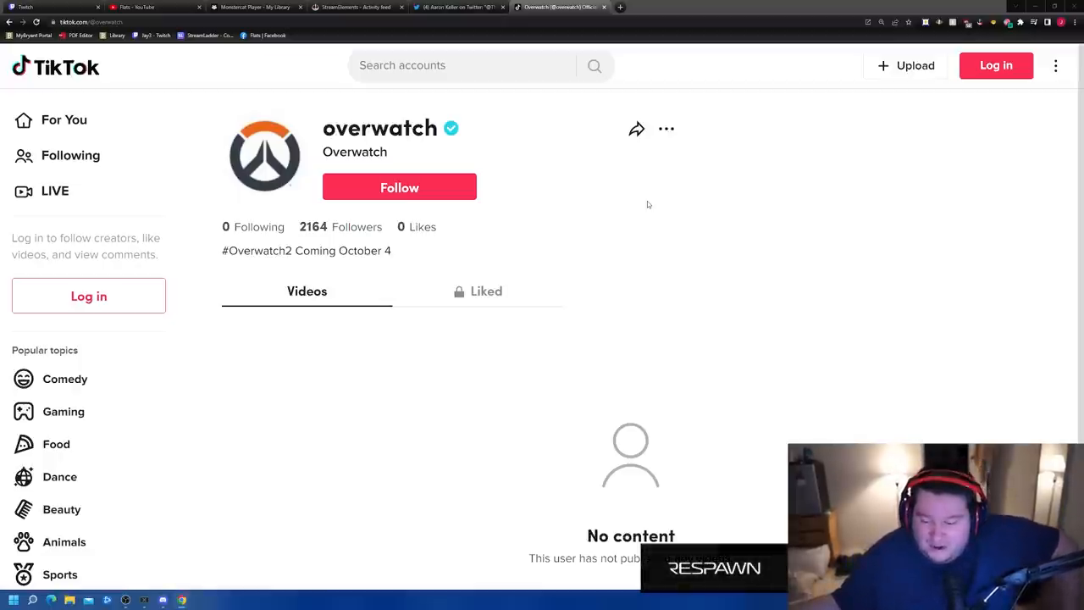
{"action": "left_click", "coordinate": [457, 7]}
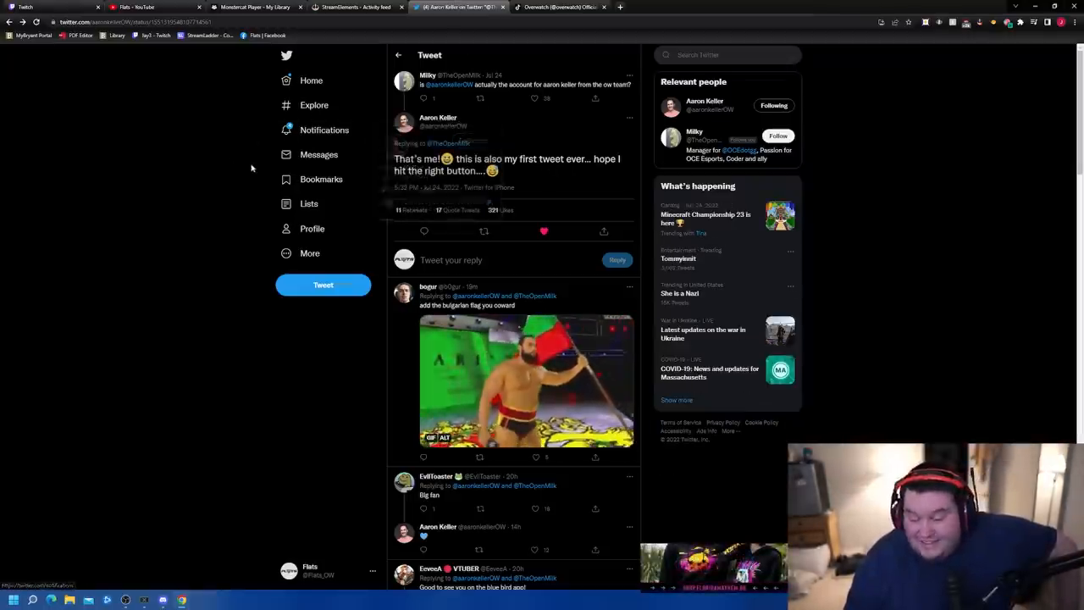
{"action": "mouse_move", "coordinate": [560, 7]}
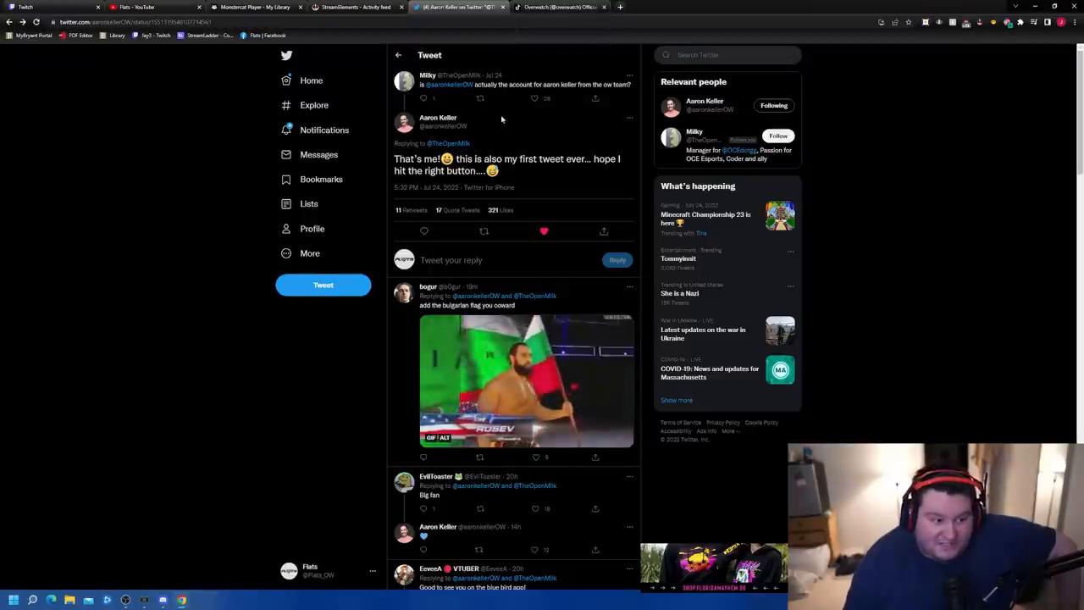
{"action": "mouse_move", "coordinate": [489, 132]}
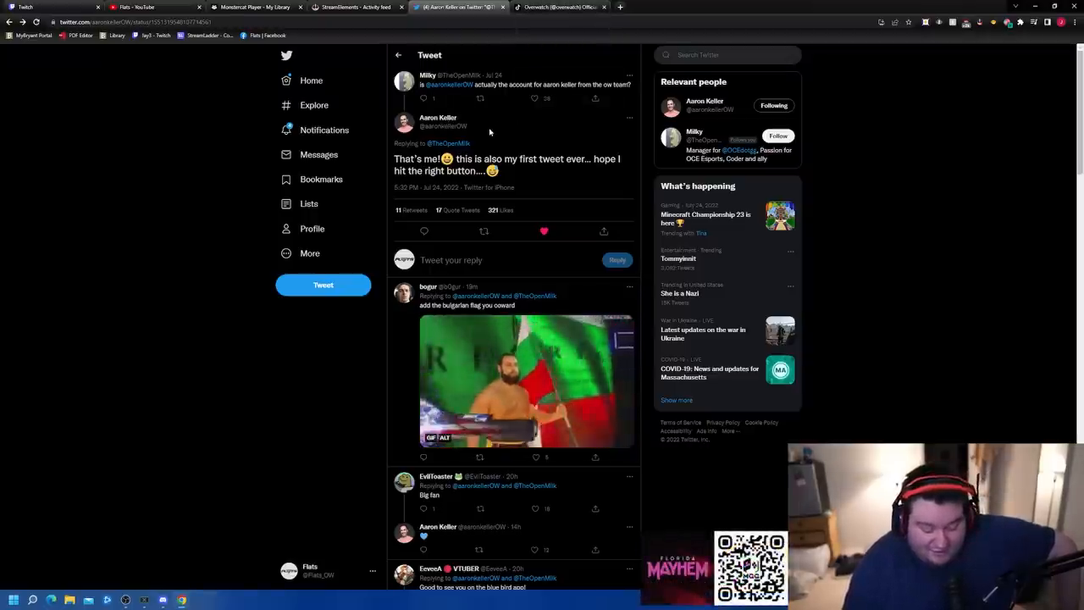
{"action": "left_click", "coordinate": [559, 6]}
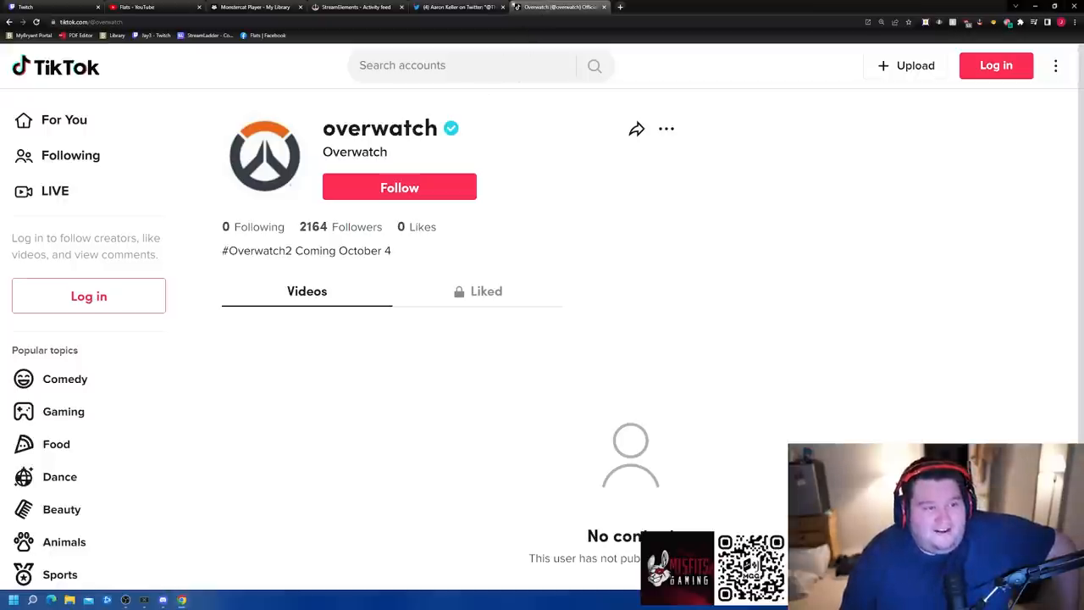